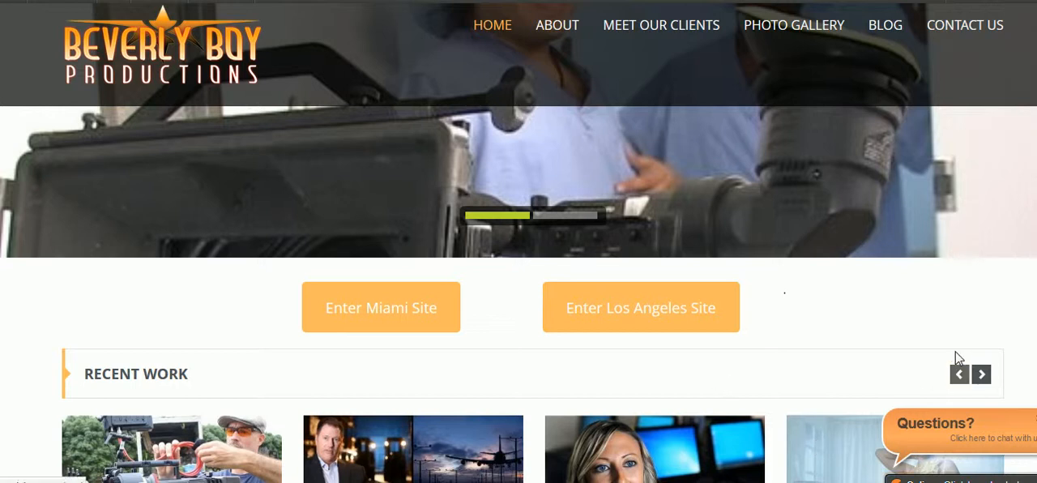
{"action": "mouse_move", "coordinate": [891, 355]}
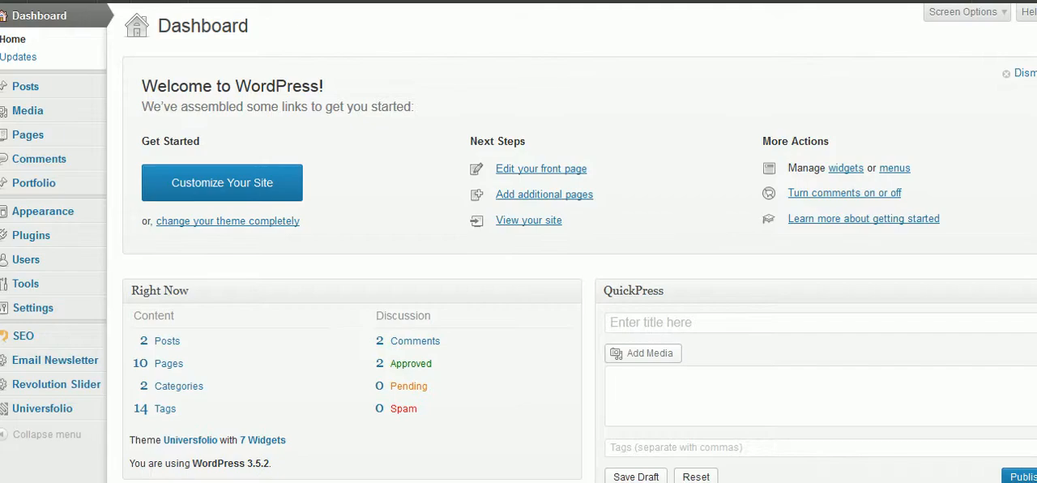
{"action": "mouse_move", "coordinate": [34, 181]}
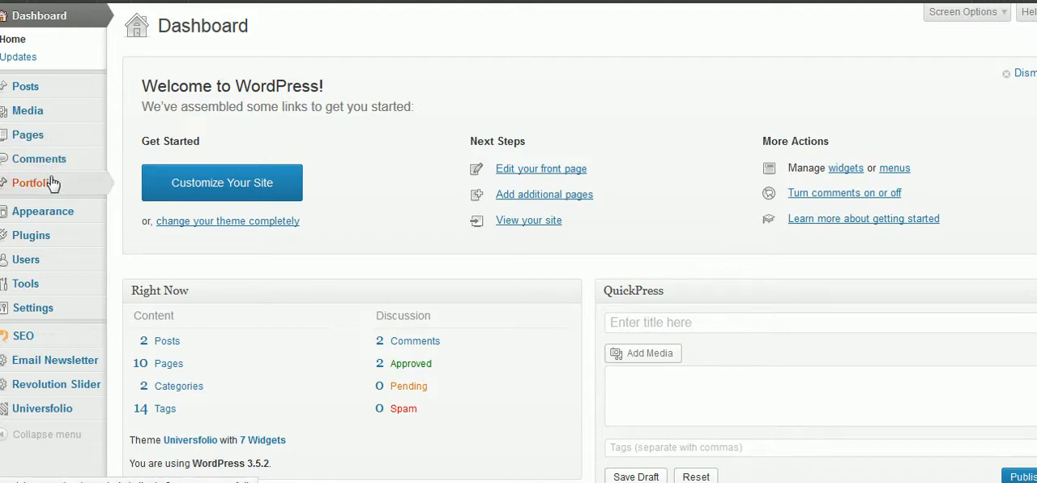
{"action": "mouse_move", "coordinate": [45, 384]}
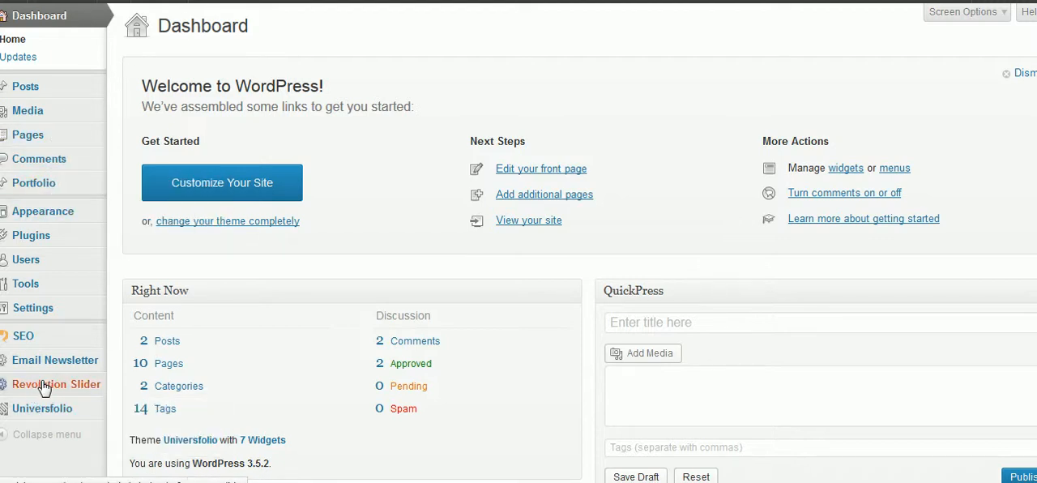
{"action": "mouse_move", "coordinate": [55, 380]}
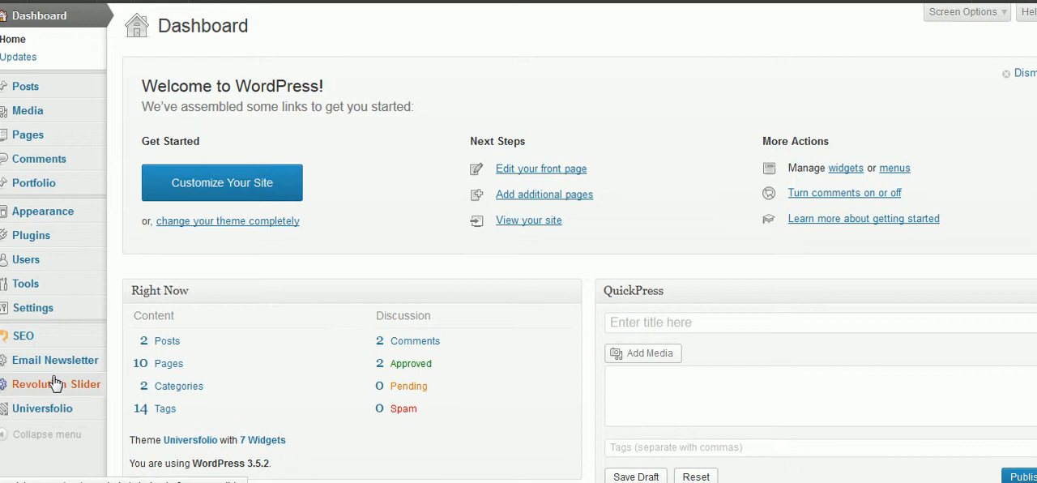
Go from the Revolution Sliders overview into the Home slider's Edit Slides list (bb2.jpg, bb1.jpg).
{"action": "left_click", "coordinate": [55, 383]}
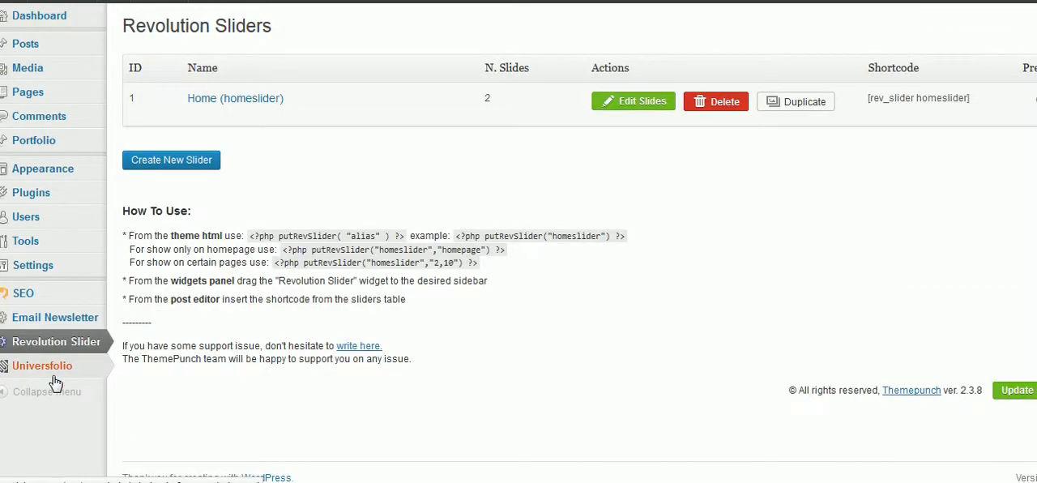
{"action": "left_click_drag", "start_coordinate": [259, 237], "coordinate": [402, 263]}
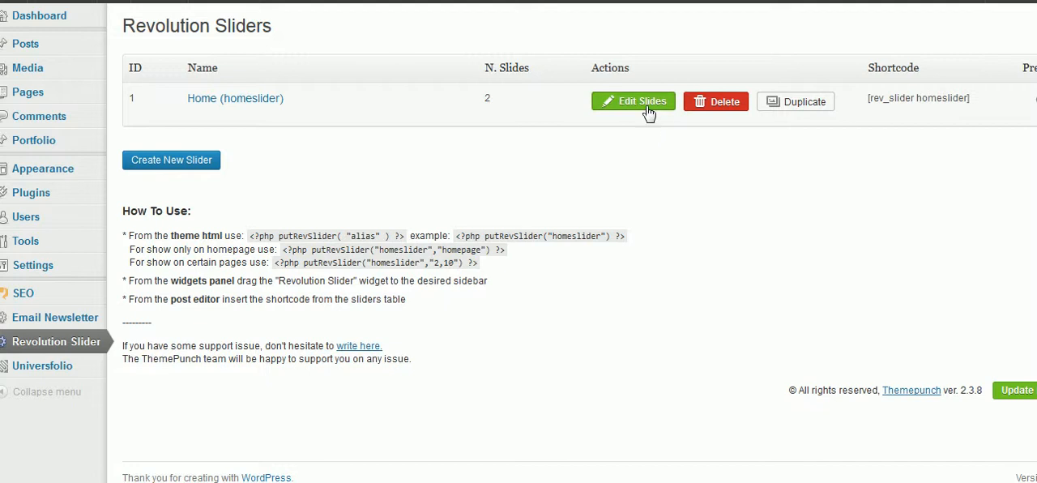
{"action": "mouse_move", "coordinate": [587, 146]}
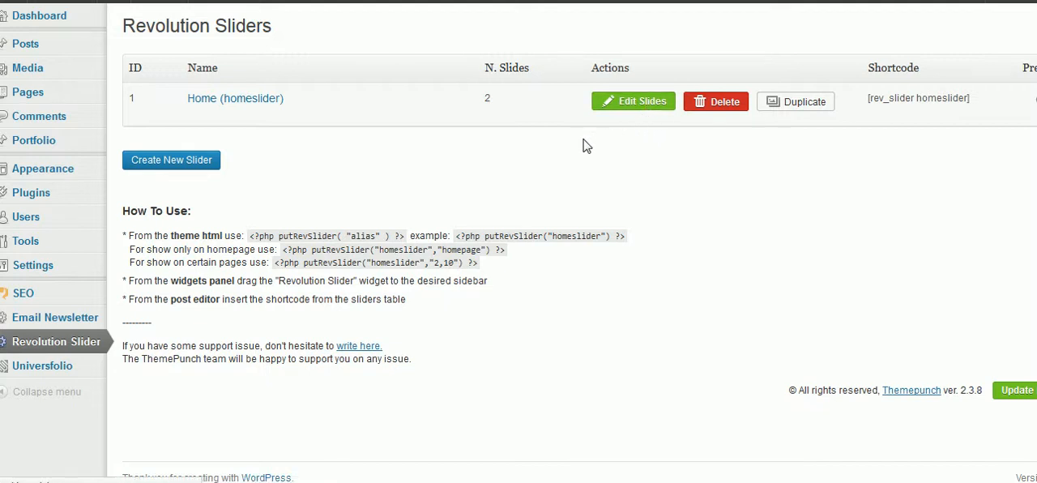
{"action": "left_click", "coordinate": [634, 101]}
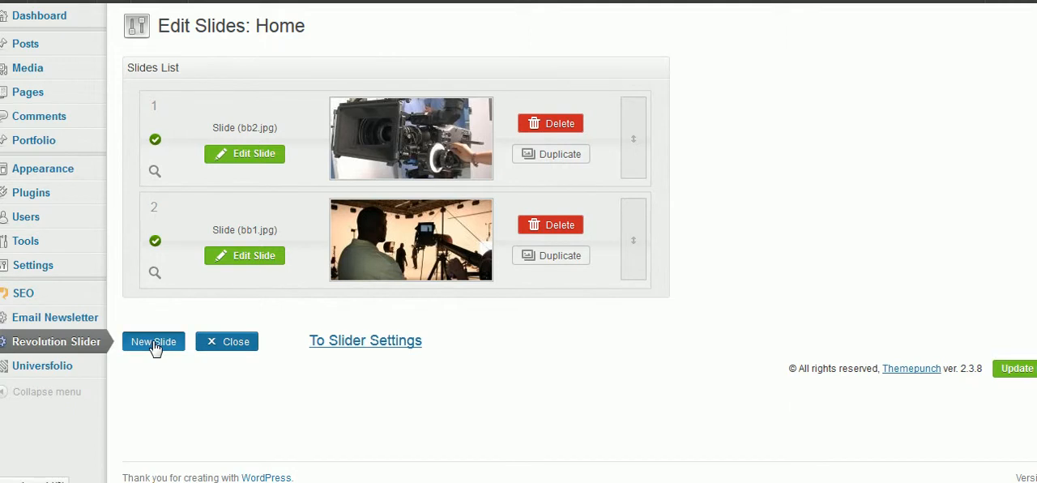
Start a New Slide and switch its Select Slide Image window to Upload Files.
{"action": "left_click", "coordinate": [153, 341]}
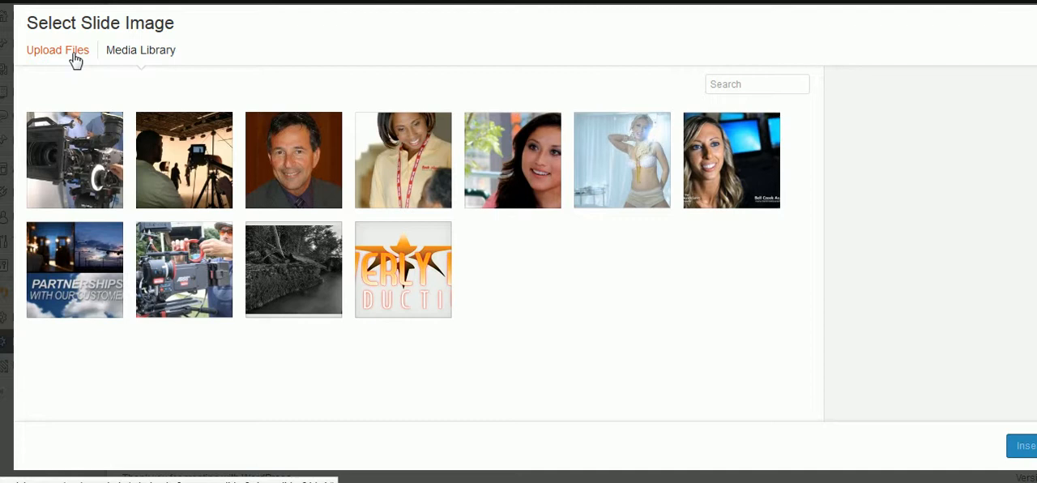
{"action": "left_click", "coordinate": [58, 49]}
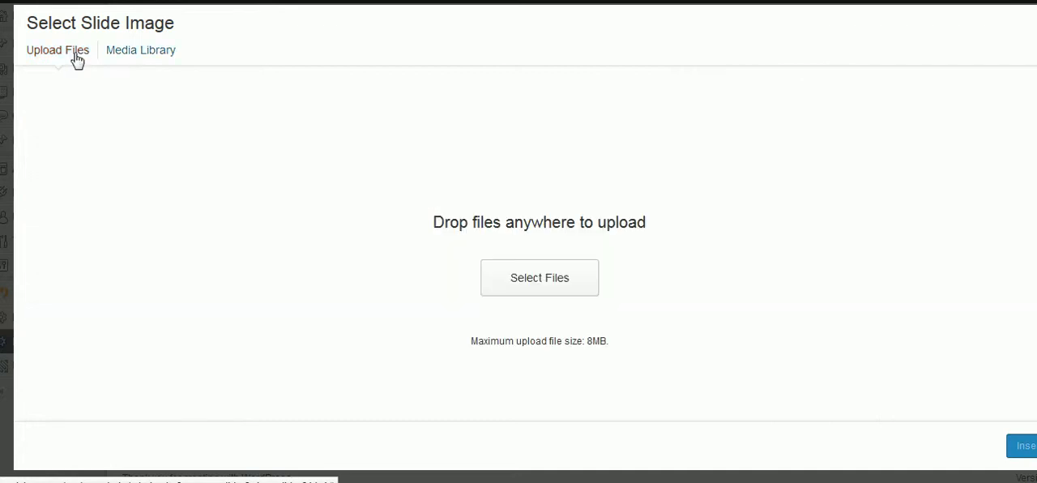
Upload bb3.jpg from the computer so it is selected in the media library as the slide image.
{"action": "left_click", "coordinate": [538, 277]}
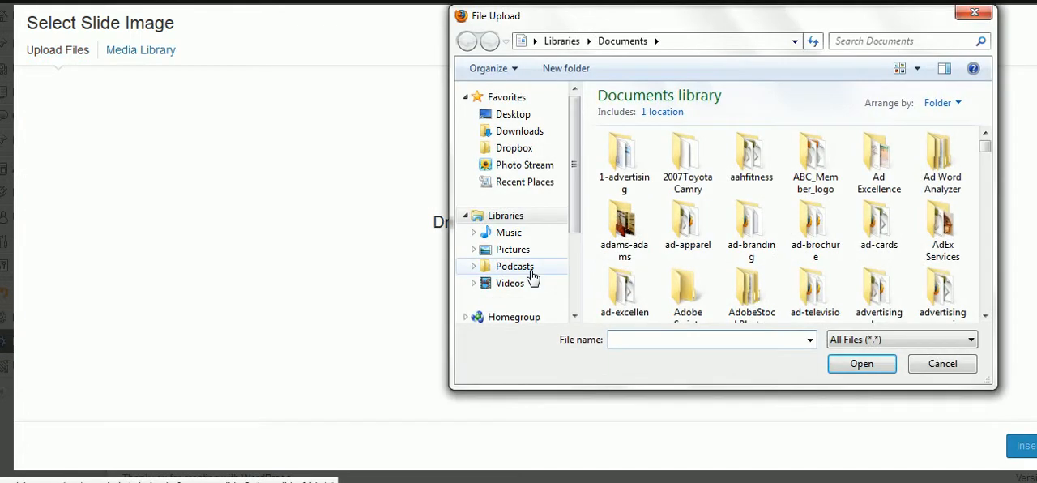
{"action": "type", "text": "bb3"}
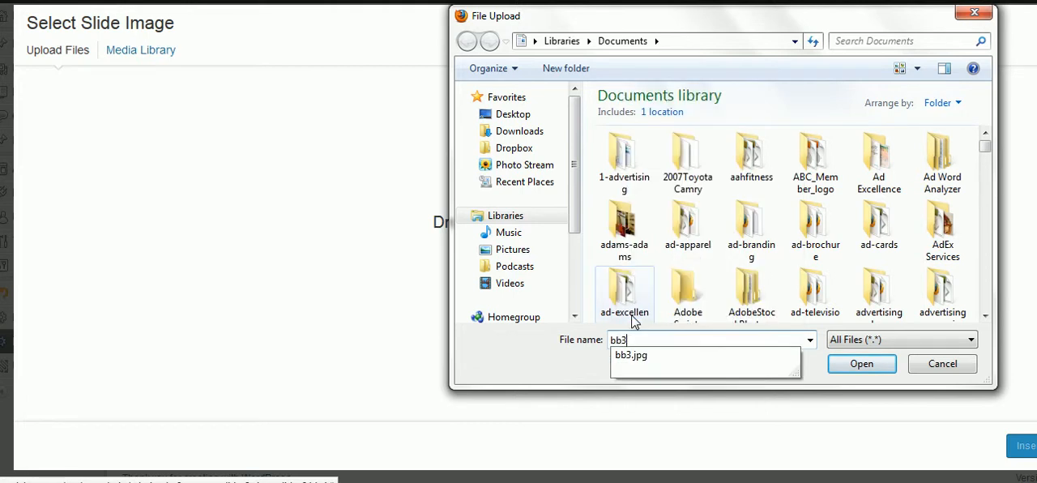
{"action": "left_click", "coordinate": [630, 355]}
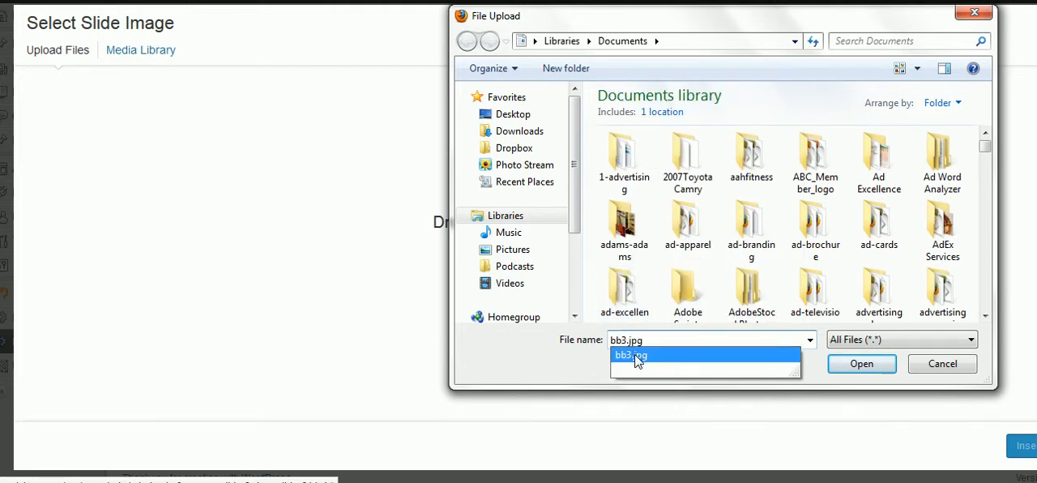
{"action": "left_click", "coordinate": [862, 363]}
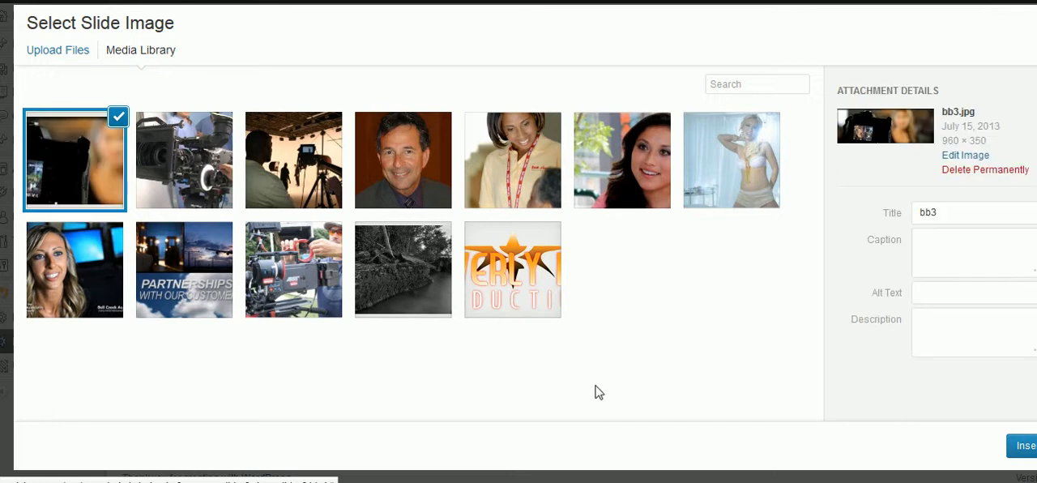
{"action": "mouse_move", "coordinate": [839, 392]}
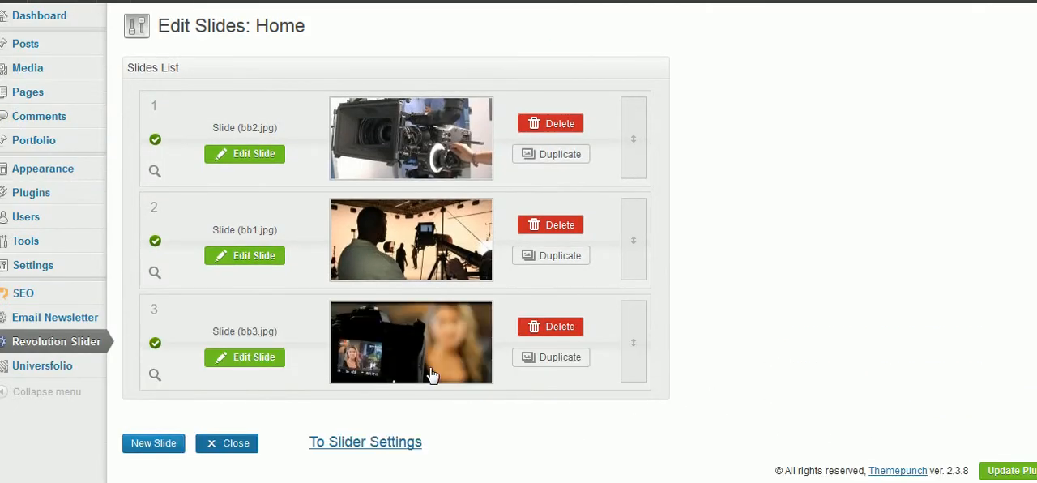
{"action": "mouse_move", "coordinate": [855, 420]}
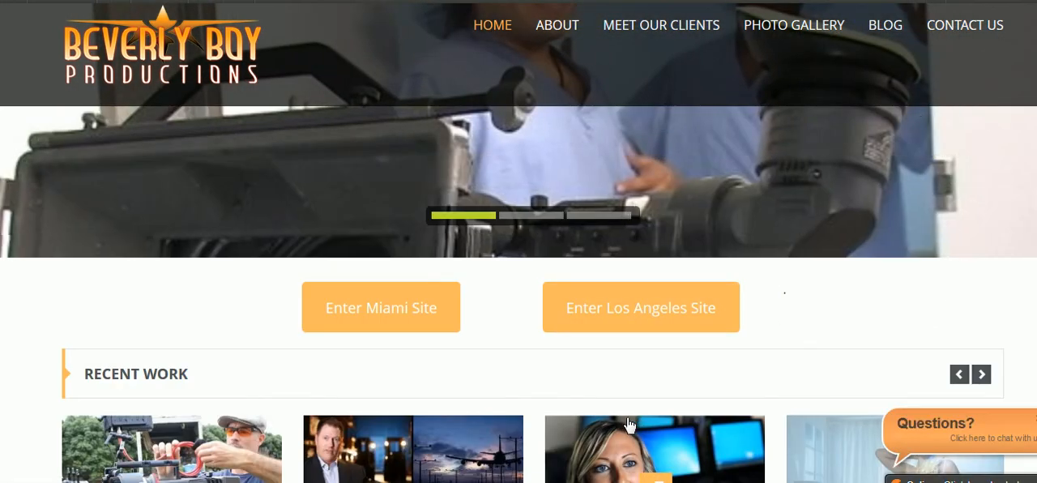
{"action": "mouse_move", "coordinate": [569, 236]}
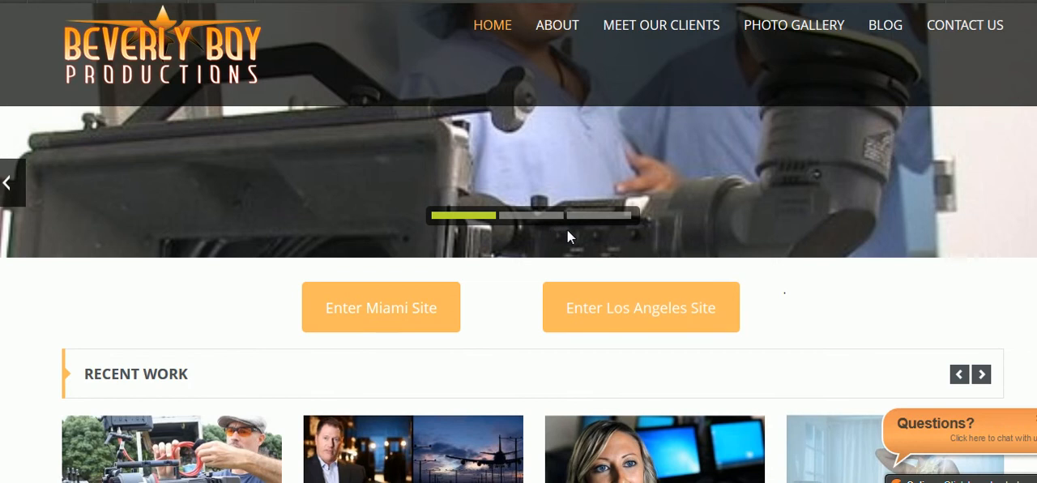